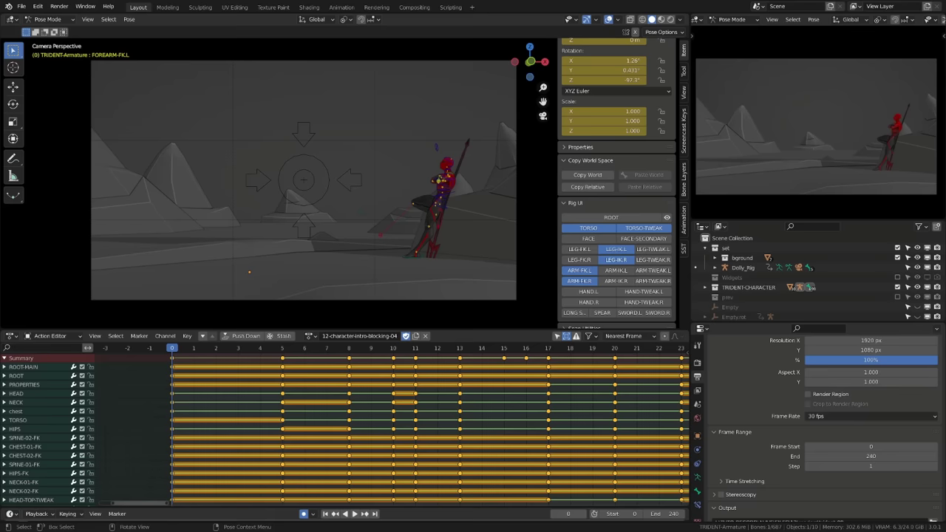
Step: Scrub to frame 11 and select the HIPS control to read its keyed rotation values
click(349, 347)
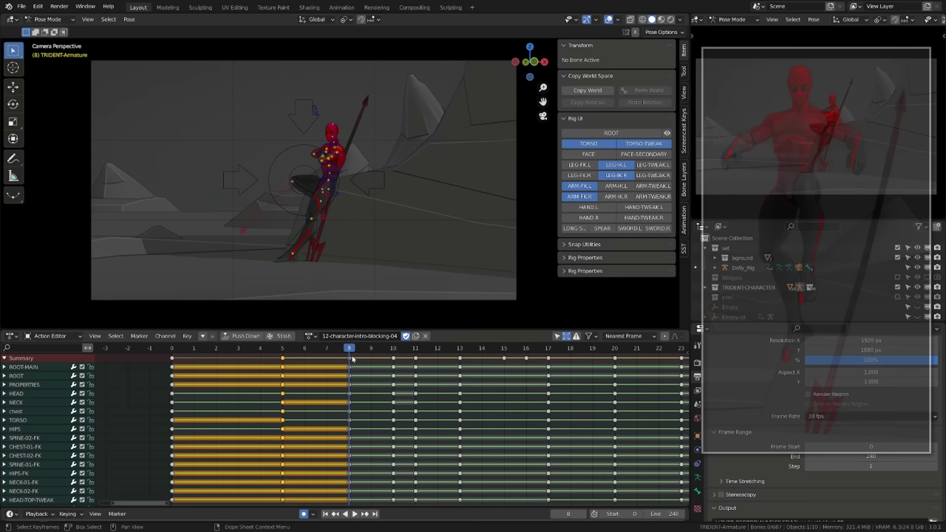
click(415, 348)
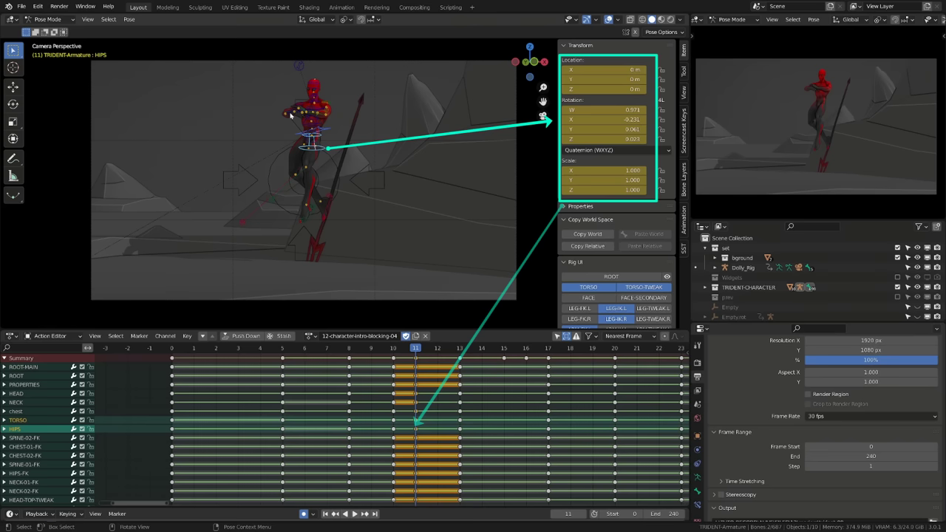
key(i)
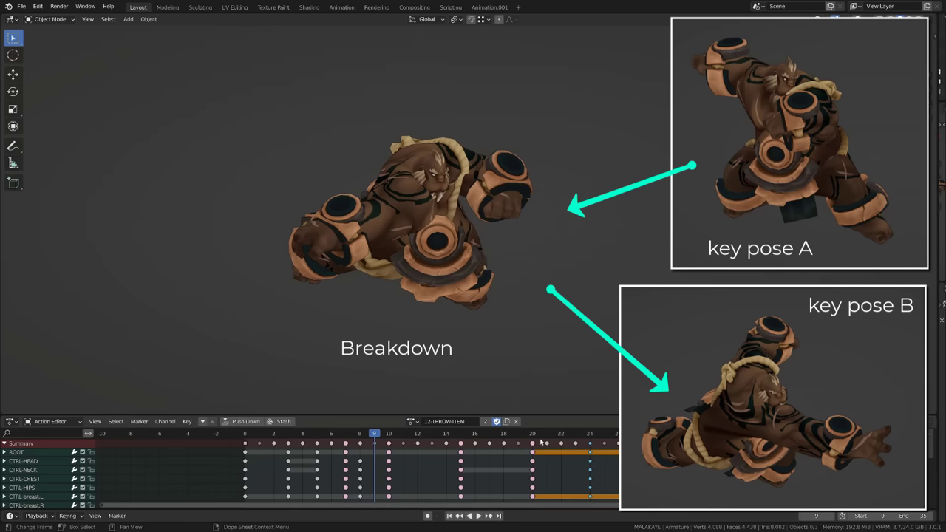
Step: Pose the CTRL-HIPS breakdown at frame 9 with the Shift+E in-between tool
key(shift+e)
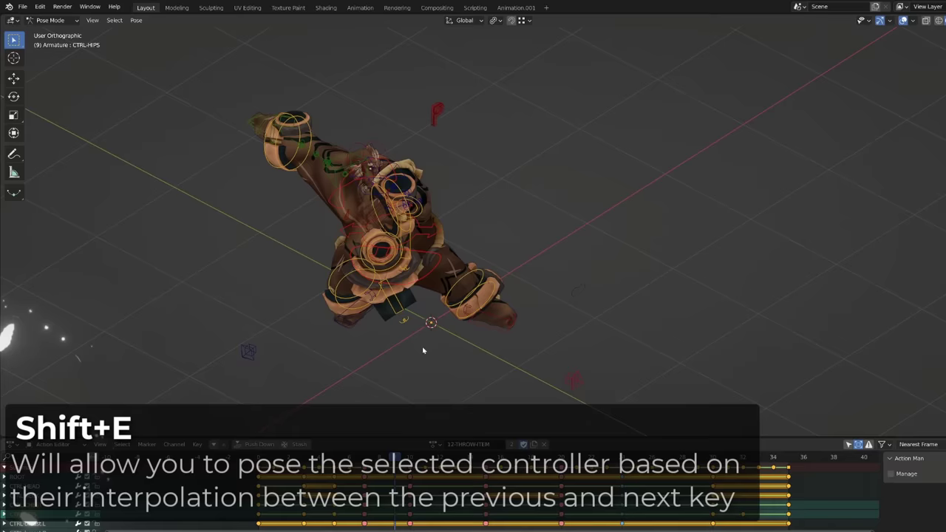